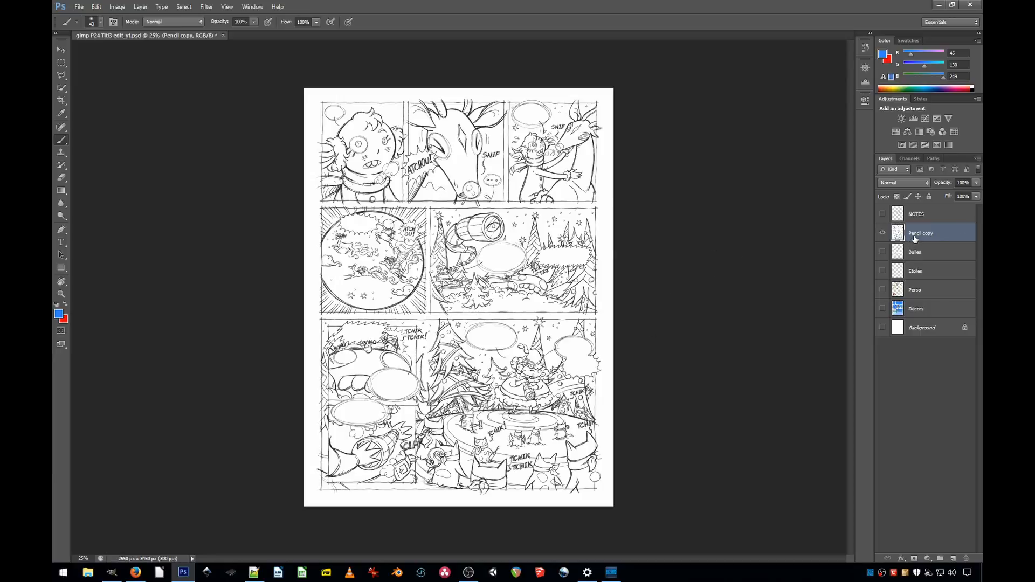
# Step: Change the Pencil copy layer's blend mode in the Layers panel to Linear Burn
pyautogui.click(904, 182)
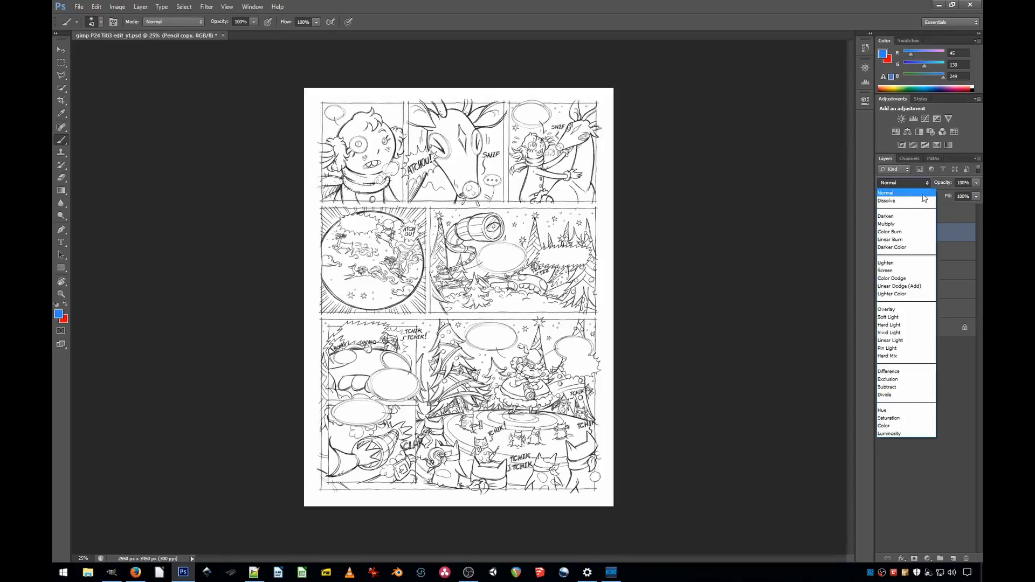
pyautogui.click(890, 239)
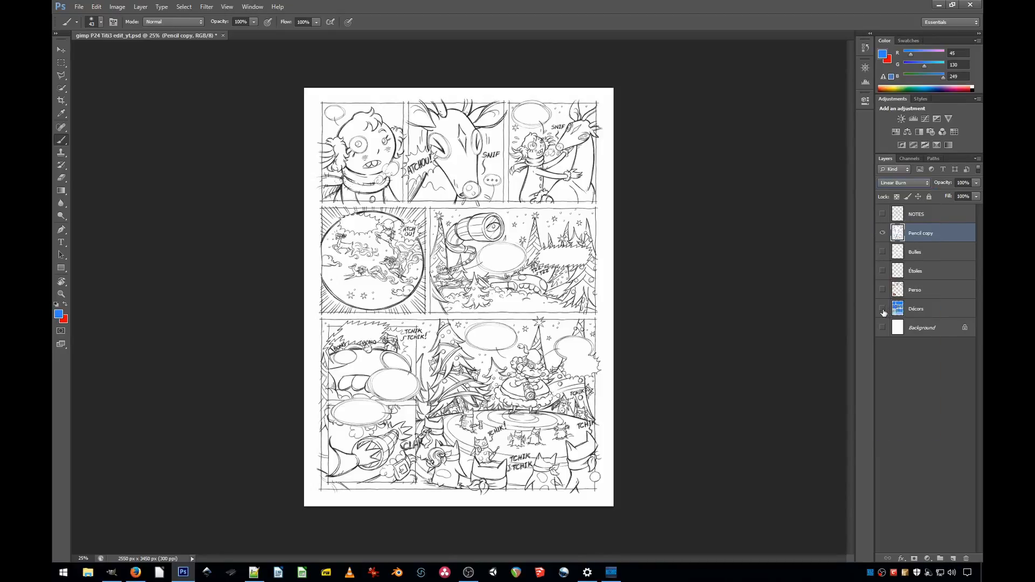
pyautogui.click(883, 309)
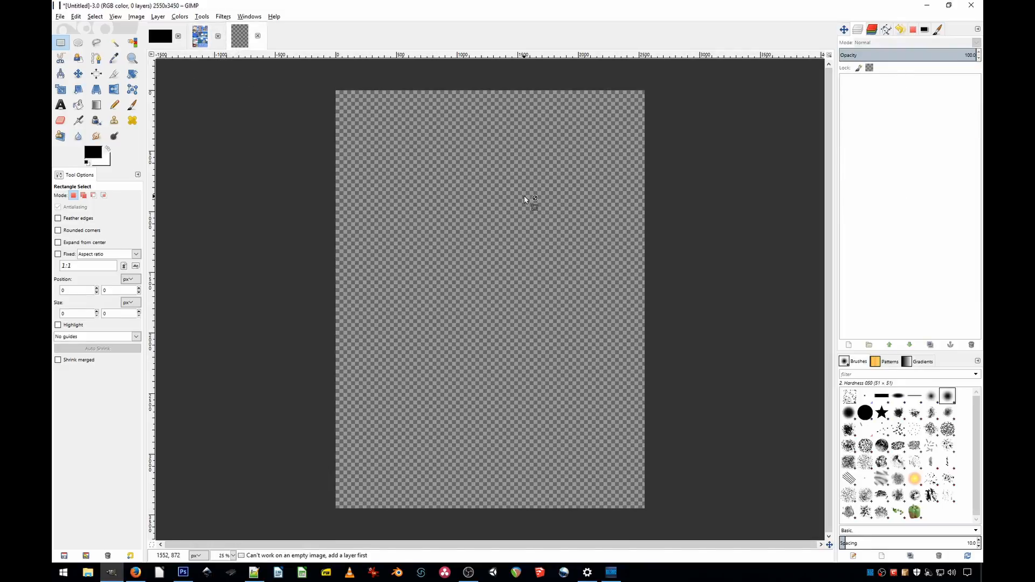
# Step: Place the comic page's pencil drawing into the blank canvas as the 'pencils' layer
pyautogui.press('ctrl+v')
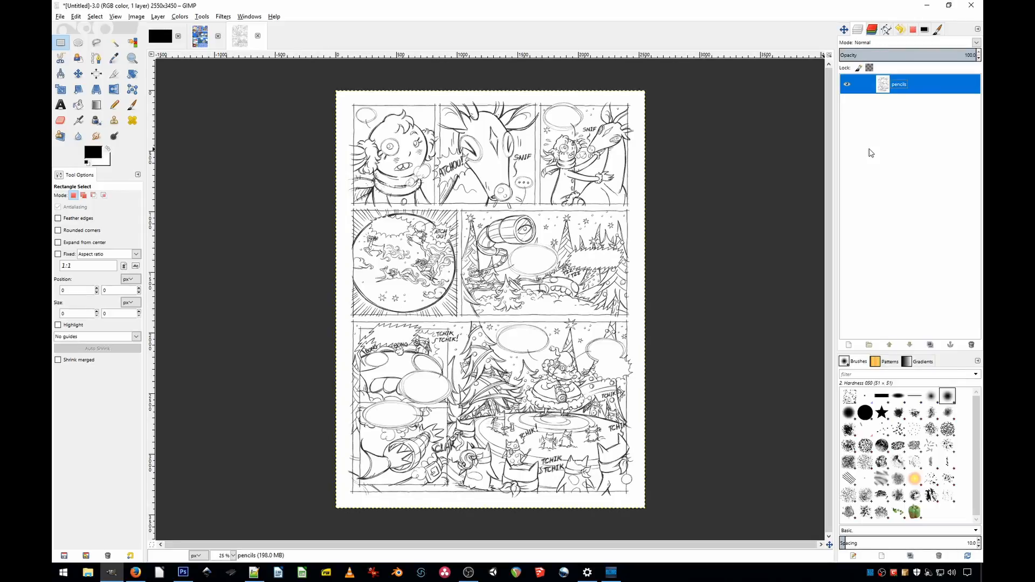
pyautogui.moveTo(871, 135)
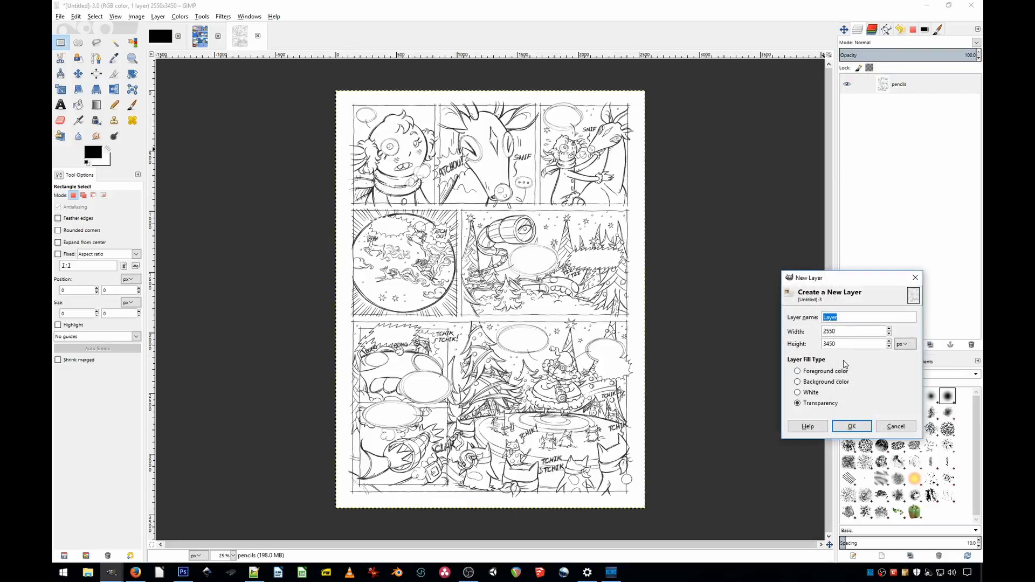
# Step: Add a white-filled base layer and a transparent 'flats' layer, then select flats
pyautogui.click(850, 426)
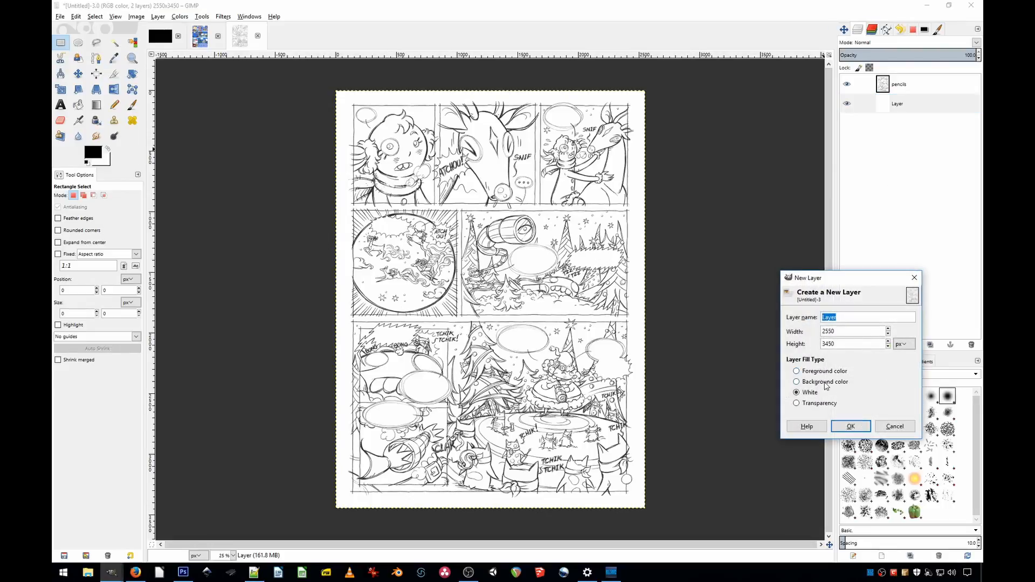
pyautogui.click(850, 426)
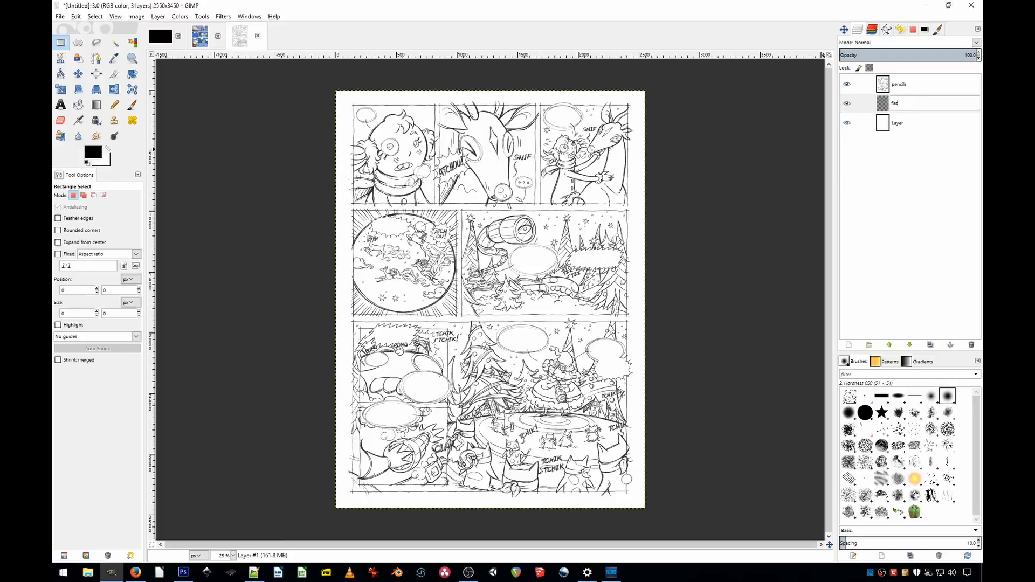
pyautogui.click(924, 103)
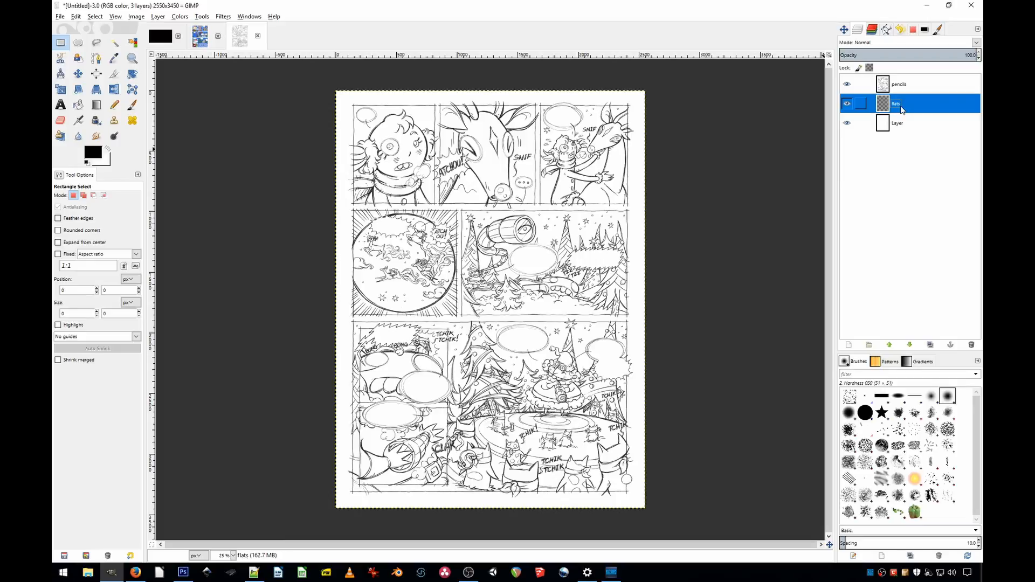
pyautogui.click(899, 84)
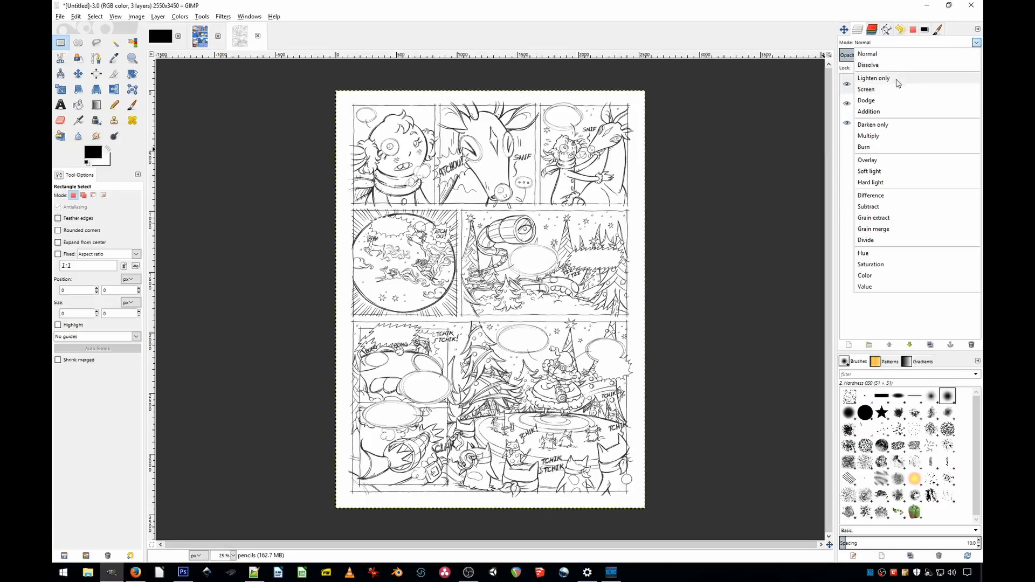
pyautogui.moveTo(868, 267)
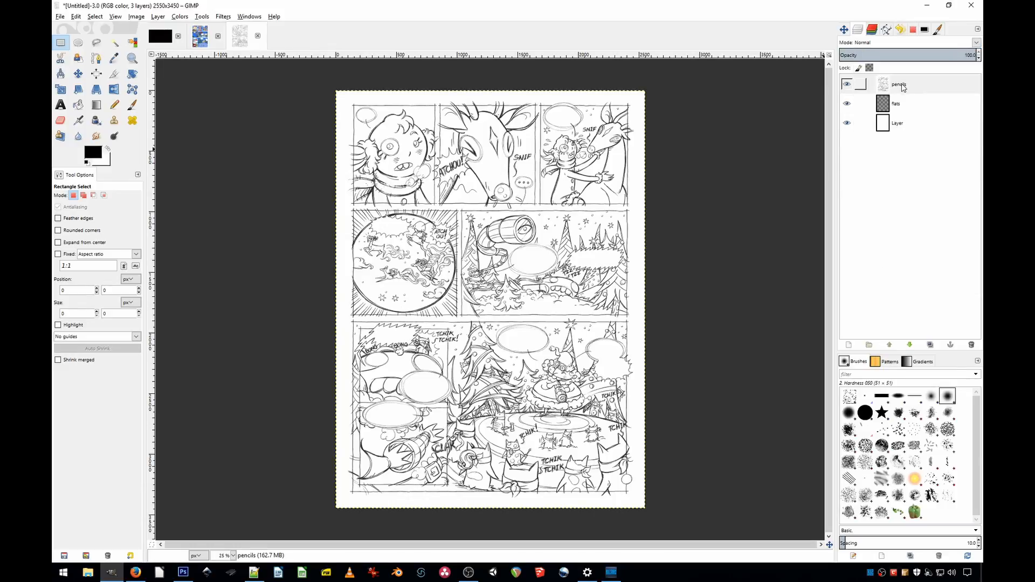
# Step: Invert the pencils layer's colours and change its blend mode to Subtract
pyautogui.click(899, 84)
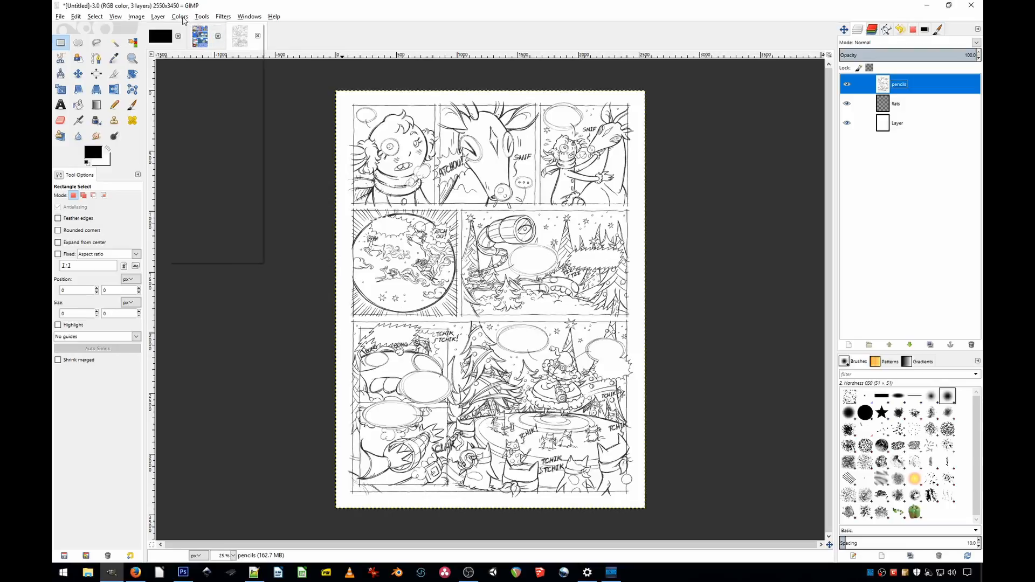
pyautogui.click(180, 16)
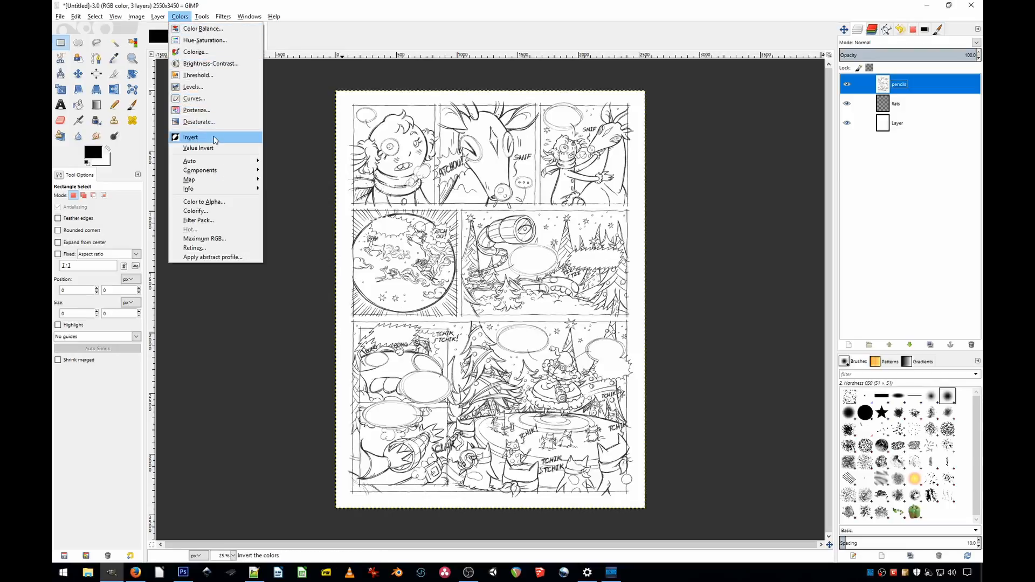
pyautogui.click(190, 137)
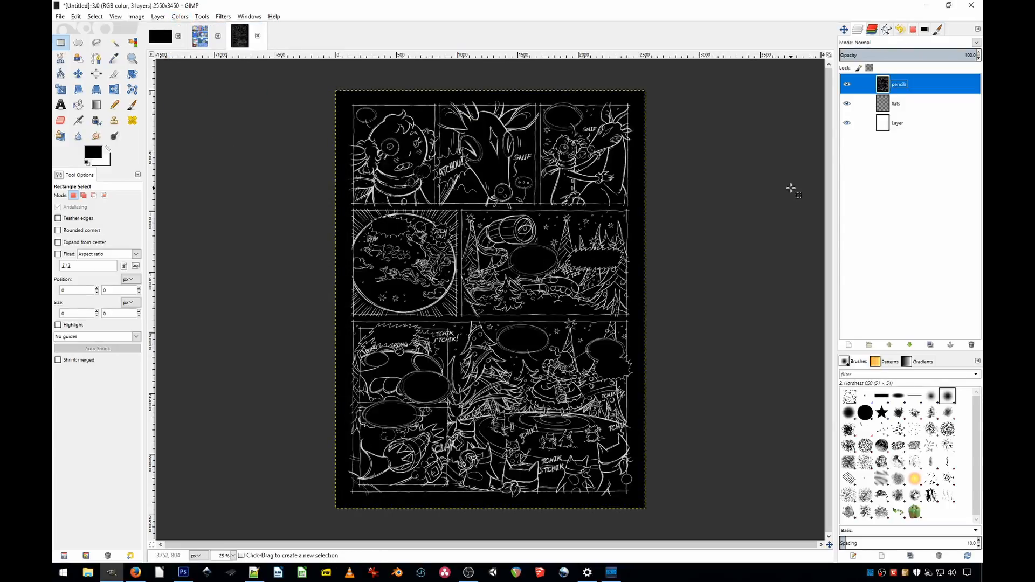
pyautogui.click(976, 42)
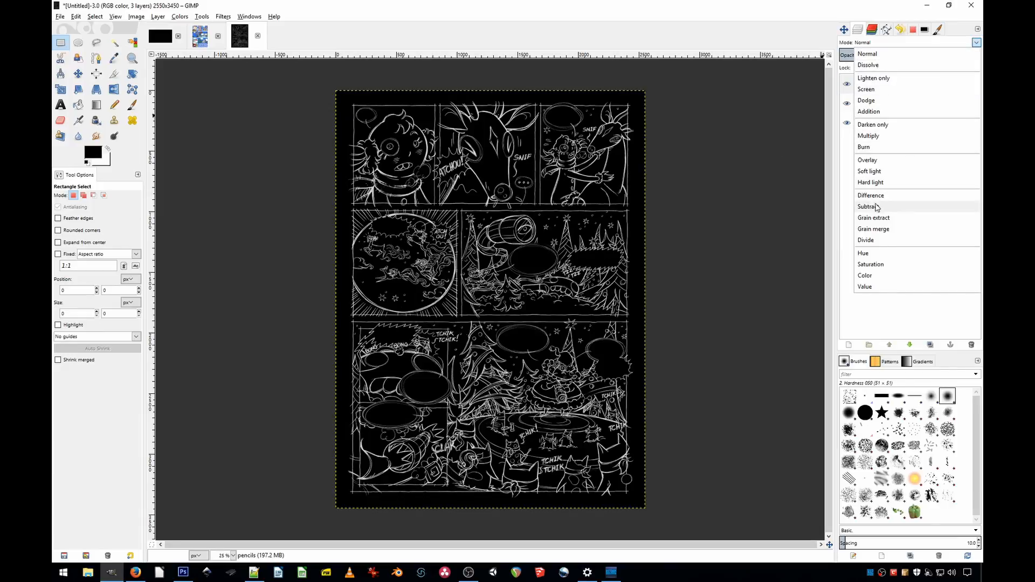
pyautogui.click(868, 207)
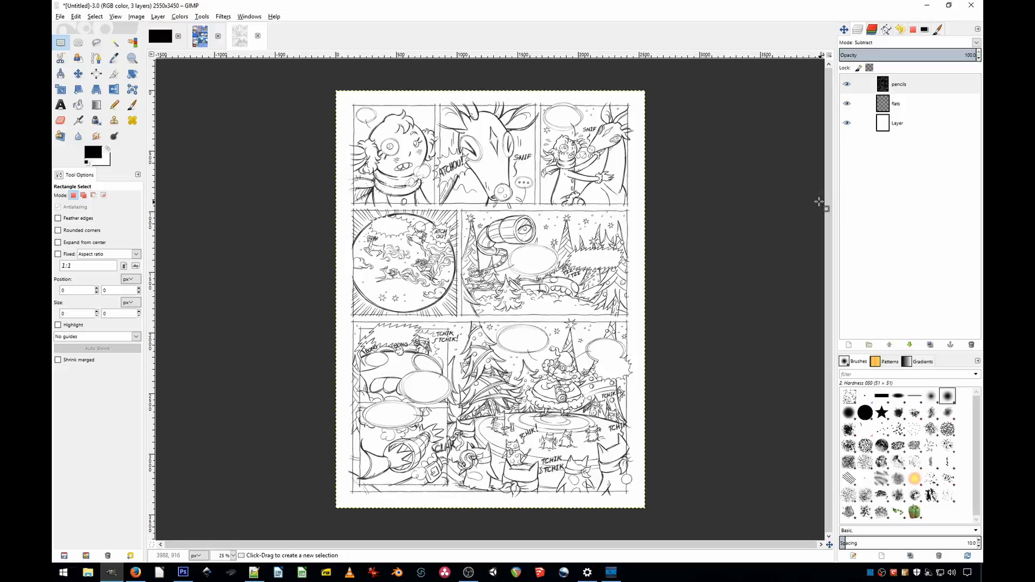
# Step: Select the flats layer, pick a light blue foreground colour, and switch to the Paintbrush
pyautogui.click(897, 102)
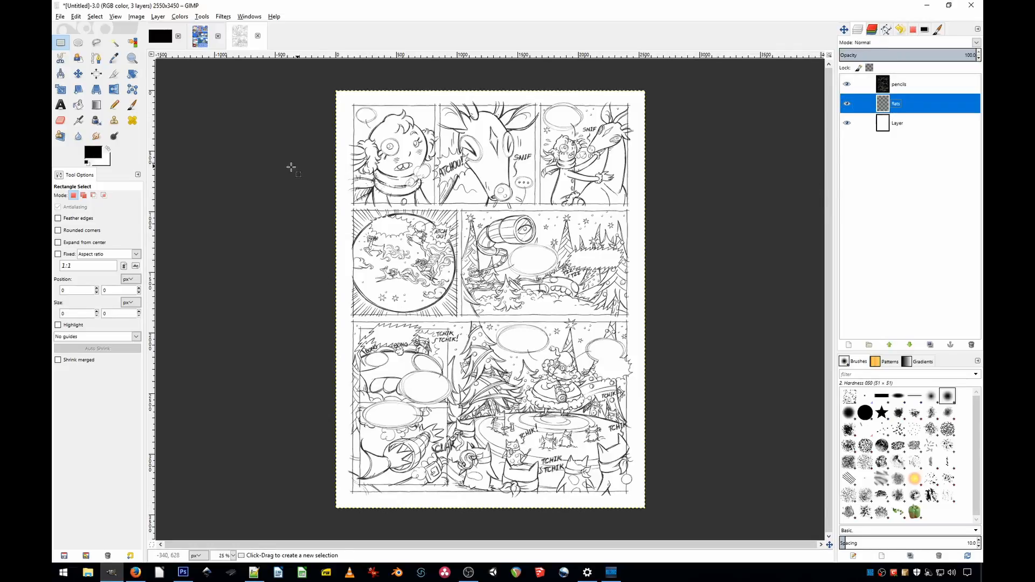
pyautogui.click(91, 152)
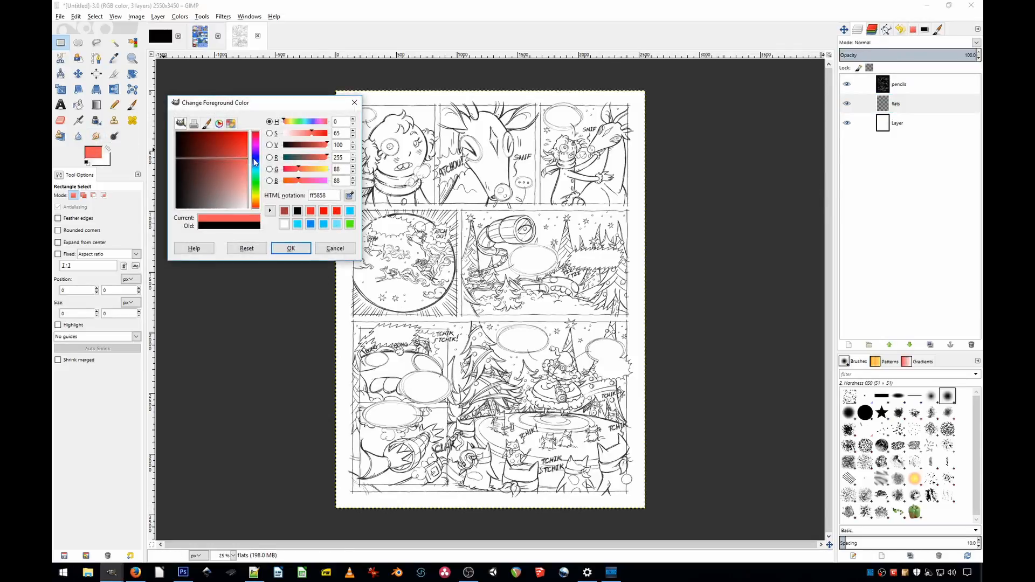
pyautogui.click(291, 247)
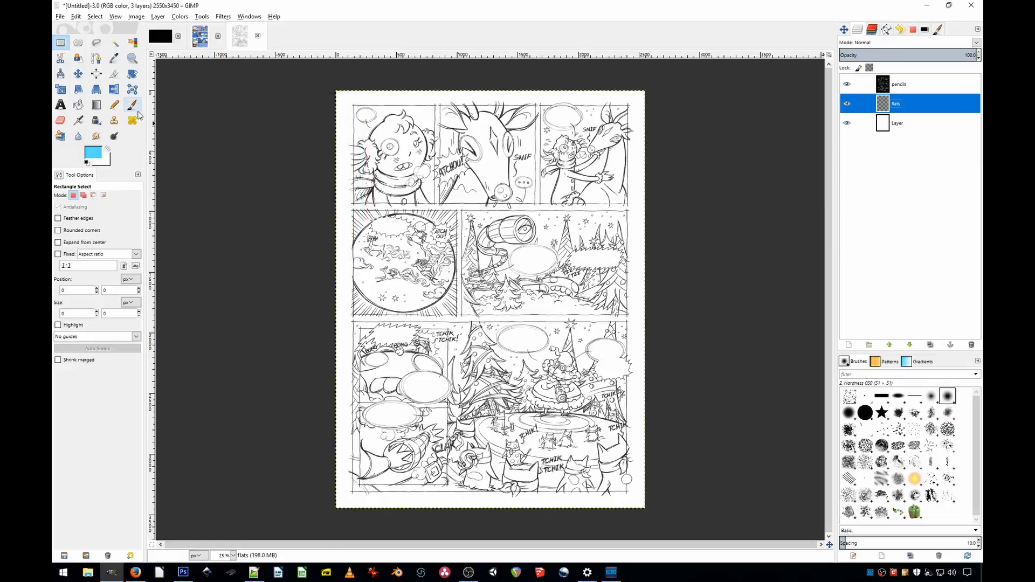
pyautogui.click(132, 104)
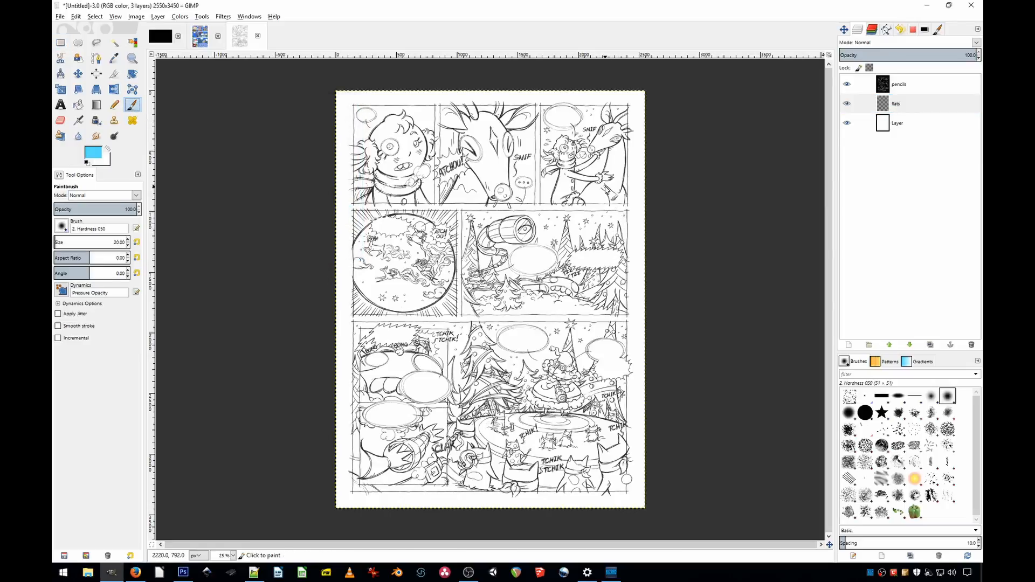